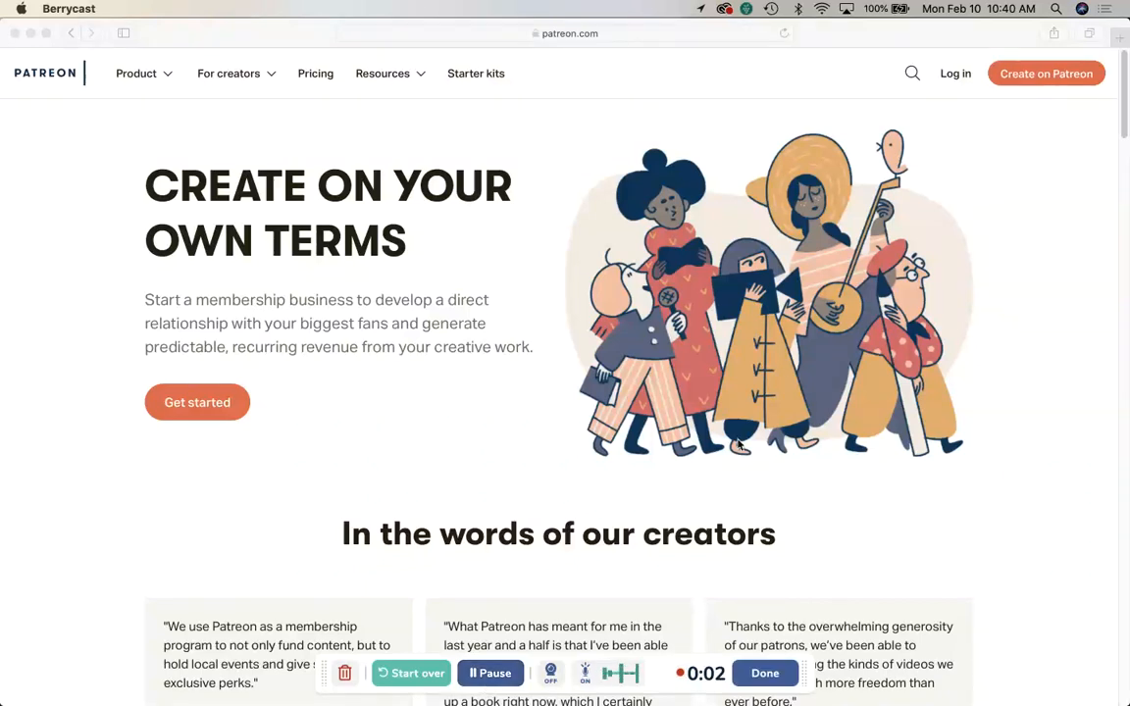
{"action": "mouse_move", "coordinate": [824, 302]}
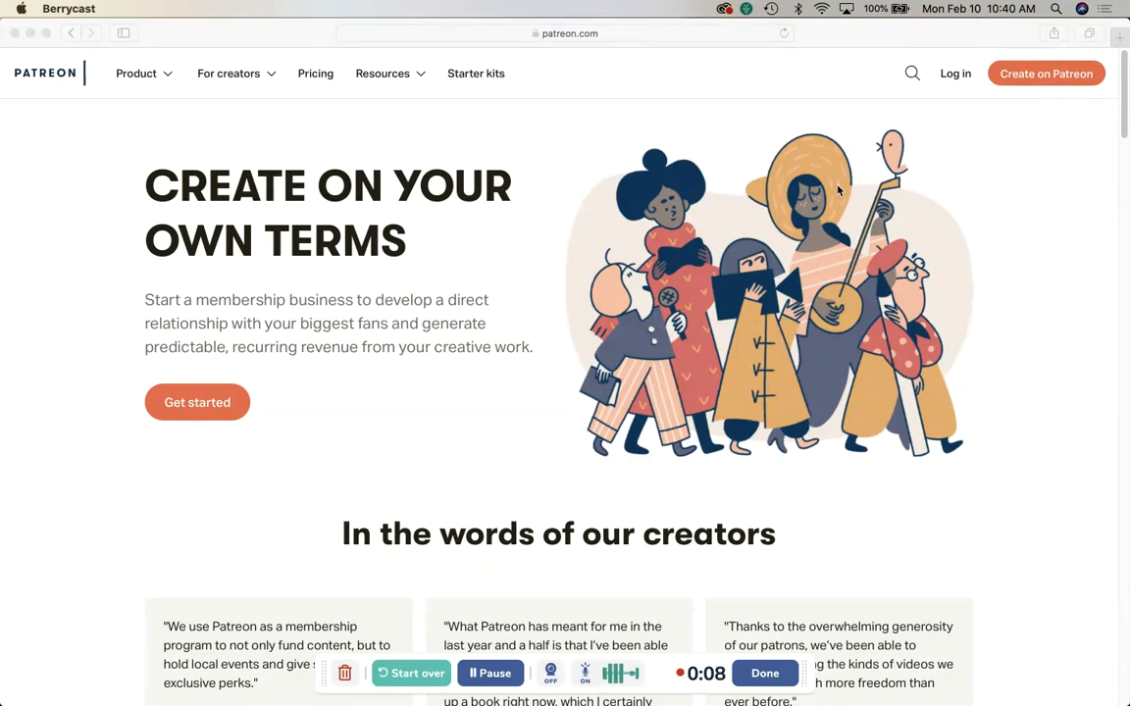
{"action": "mouse_move", "coordinate": [979, 55]}
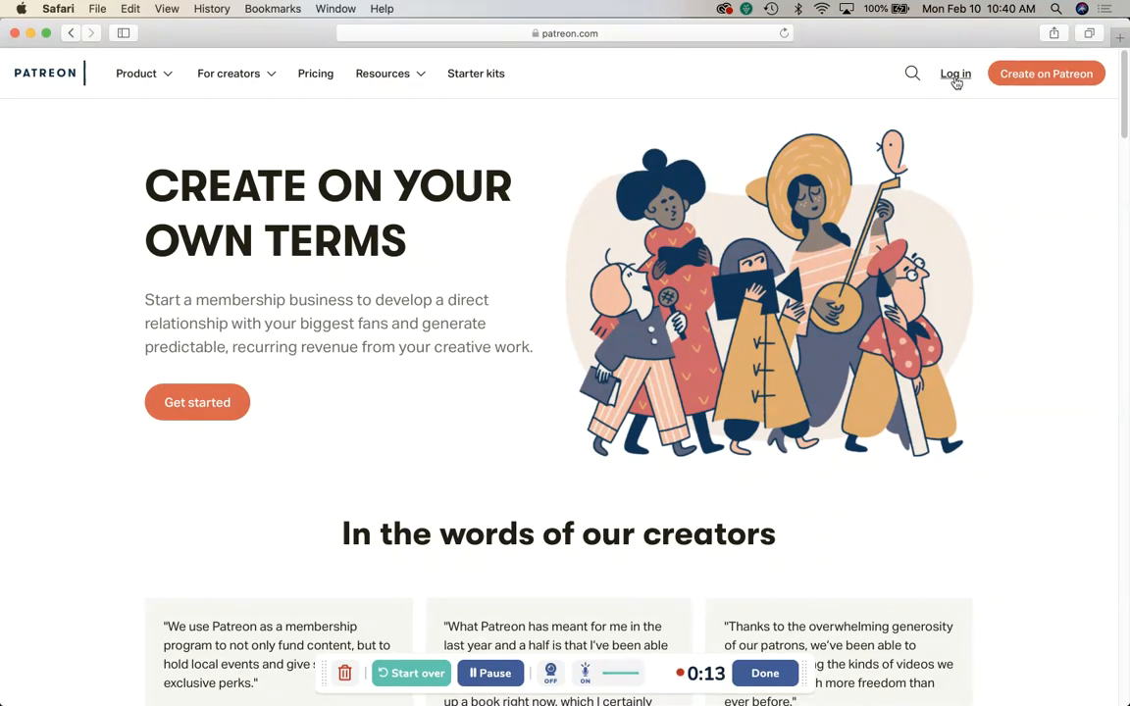
Sign in to Patreon using the saved email and password credentials
{"action": "left_click", "coordinate": [953, 75]}
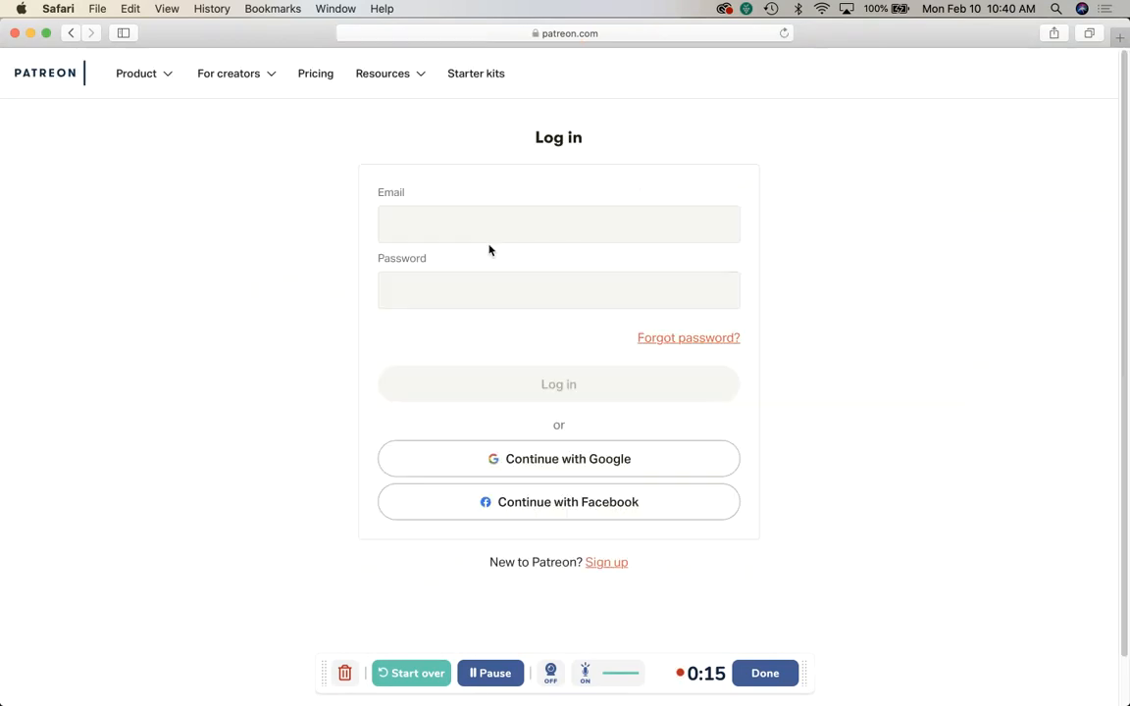
{"action": "left_click", "coordinate": [557, 383]}
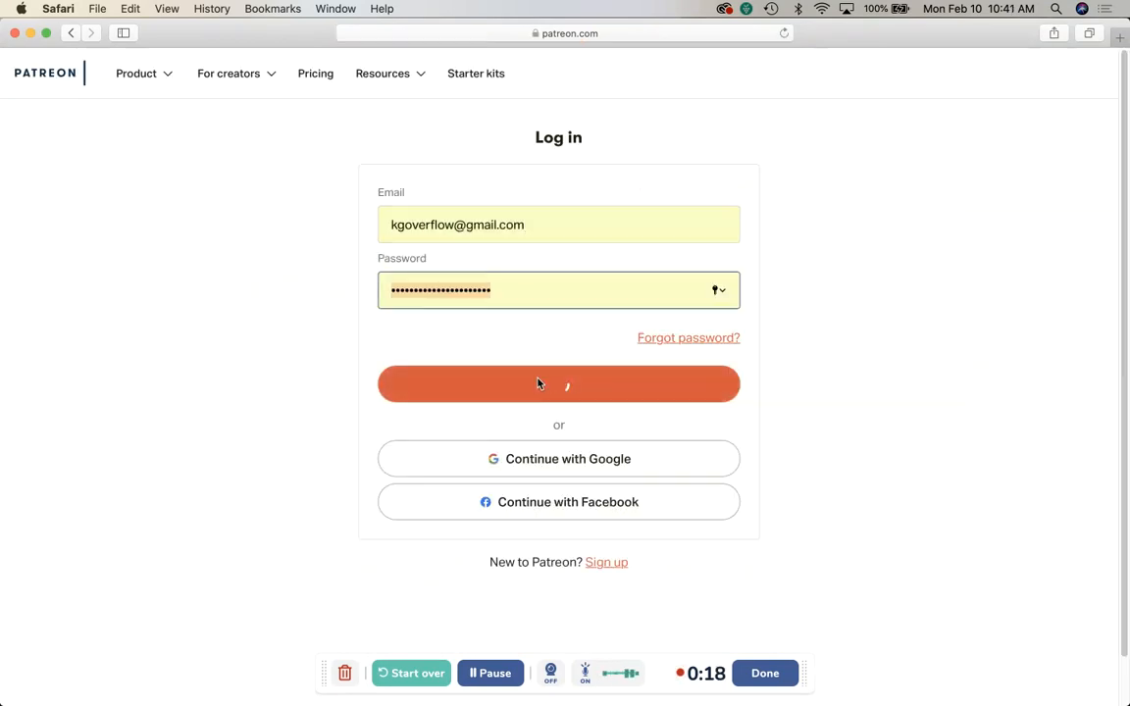
{"action": "left_click", "coordinate": [557, 383]}
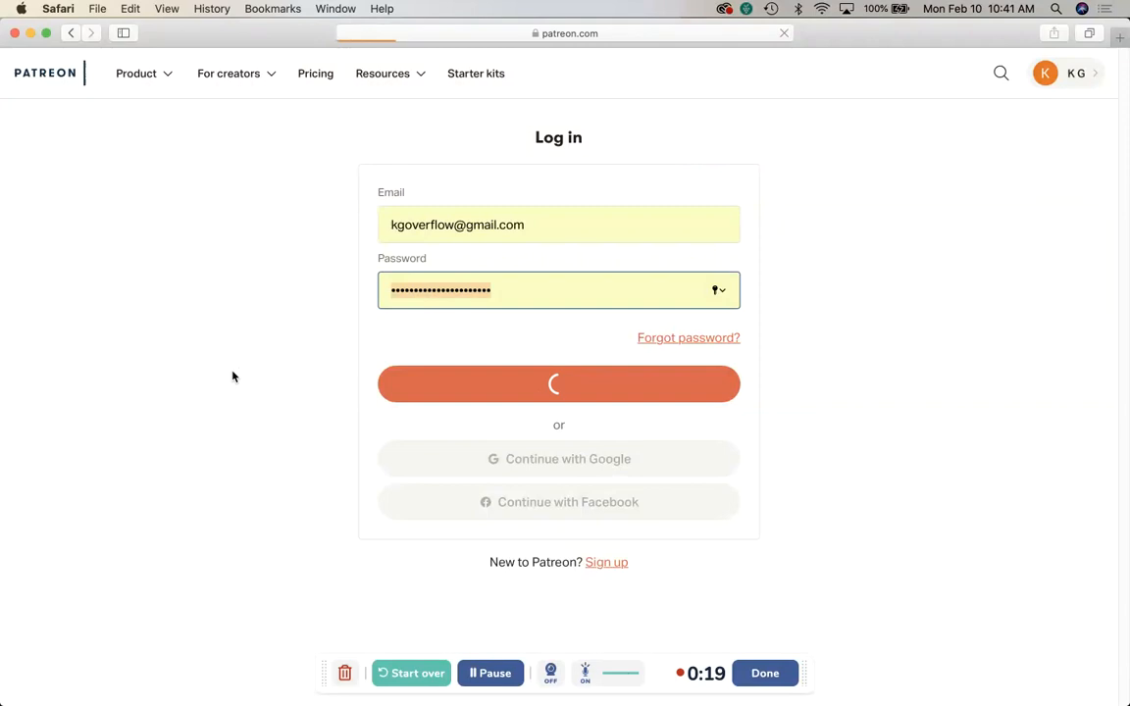
{"action": "left_click", "coordinate": [558, 383]}
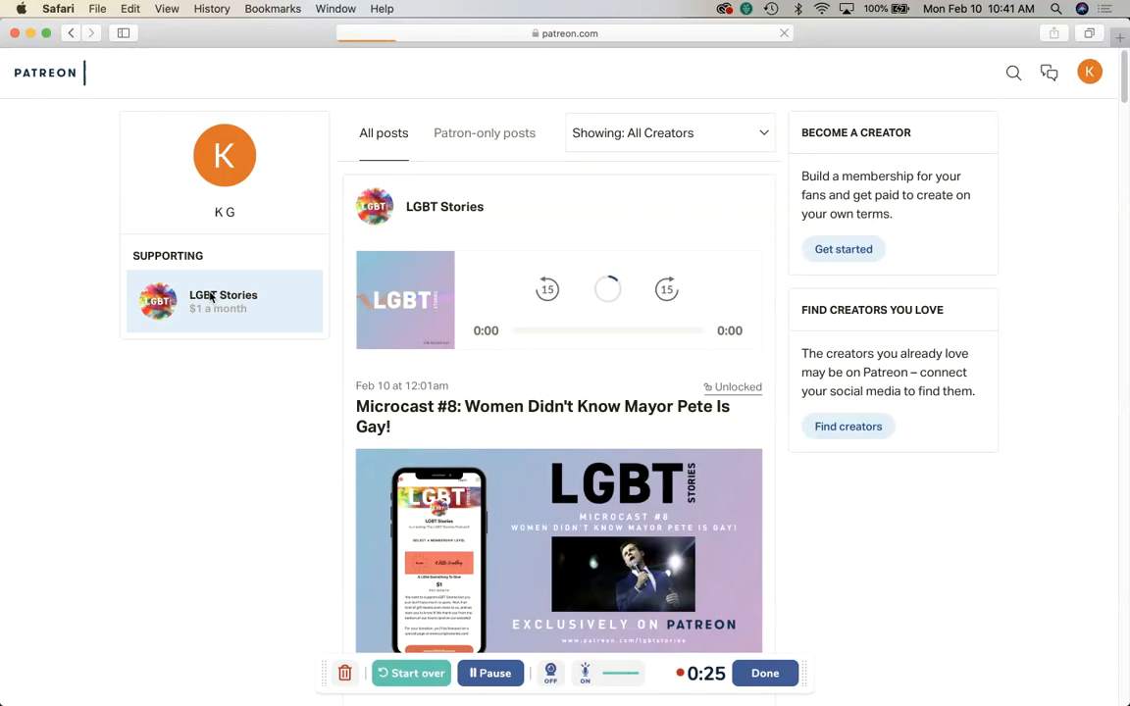
View the LGBT Stories My membership $1 tier benefits down to the Private RSS link
{"action": "left_click", "coordinate": [224, 302]}
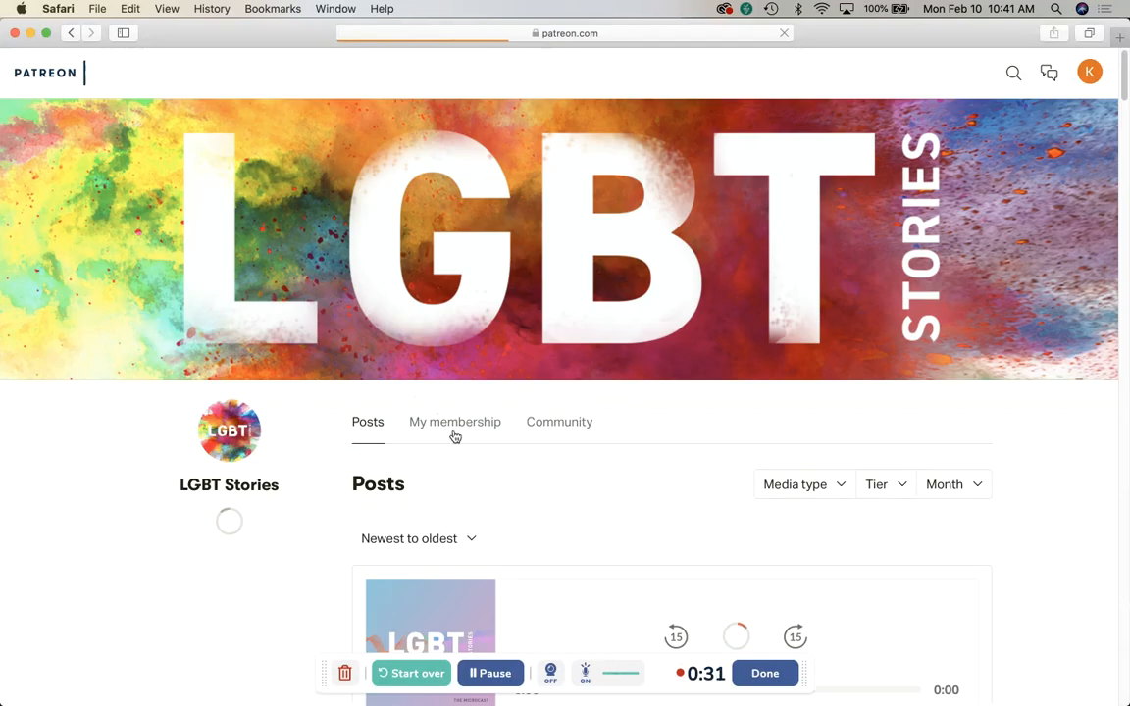
{"action": "left_click", "coordinate": [455, 422]}
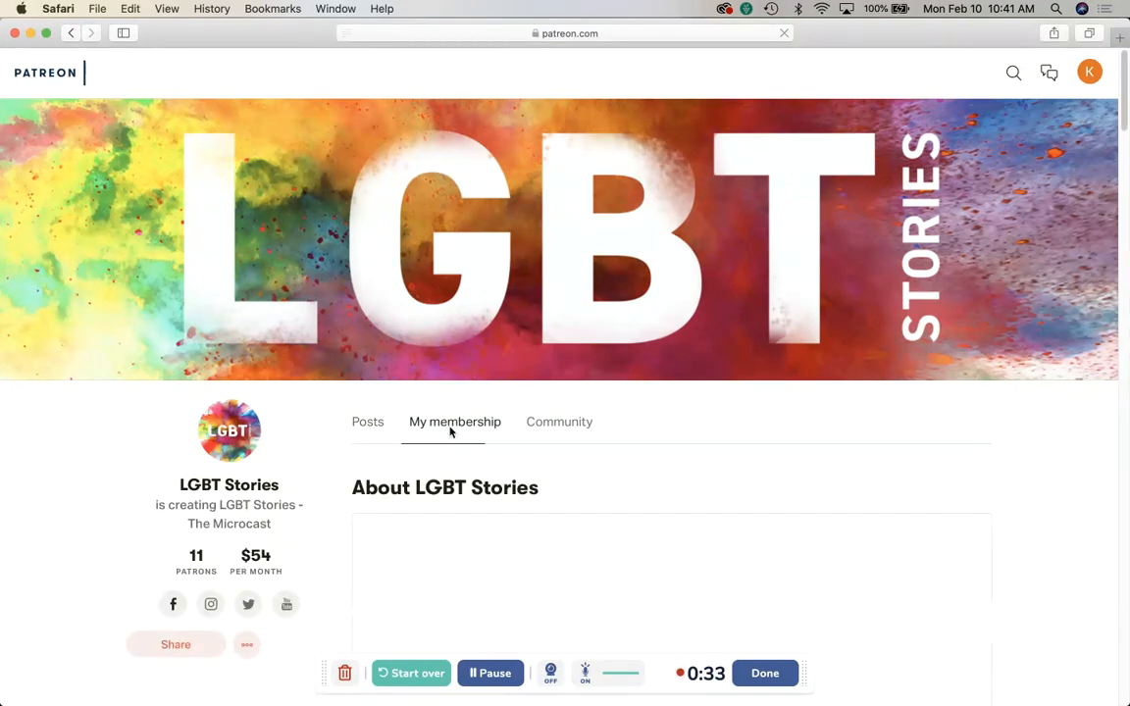
{"action": "scroll", "scroll_direction": "down", "scroll_amount": 3}
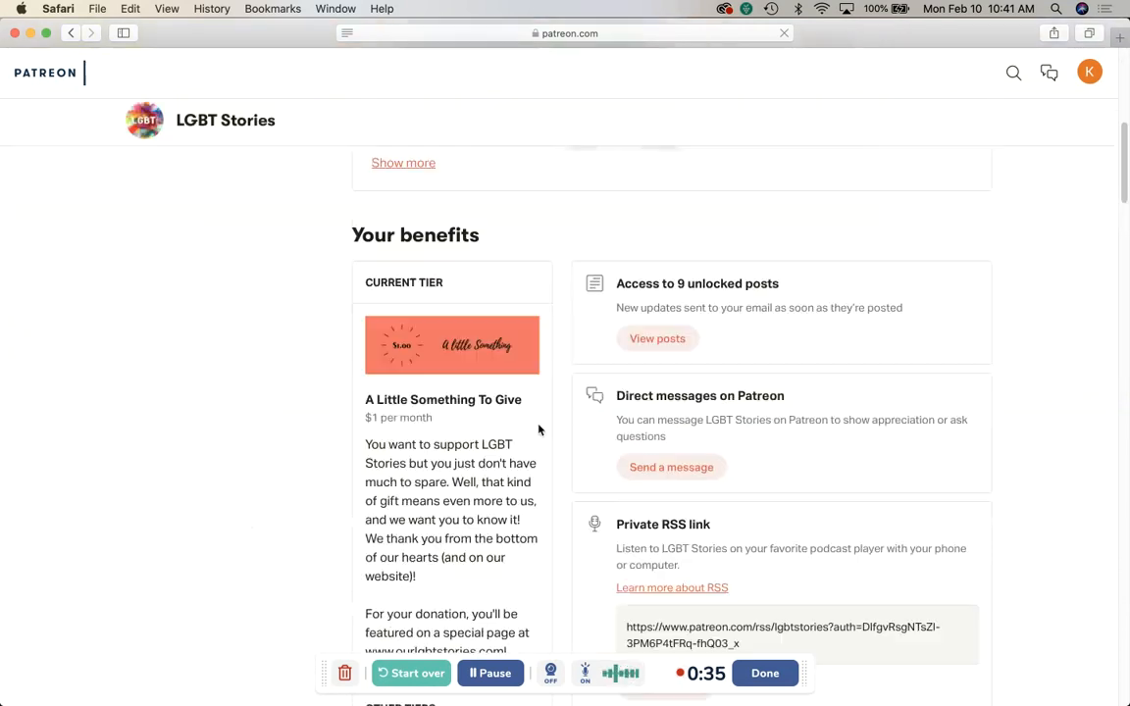
{"action": "scroll", "scroll_direction": "down", "scroll_amount": 3}
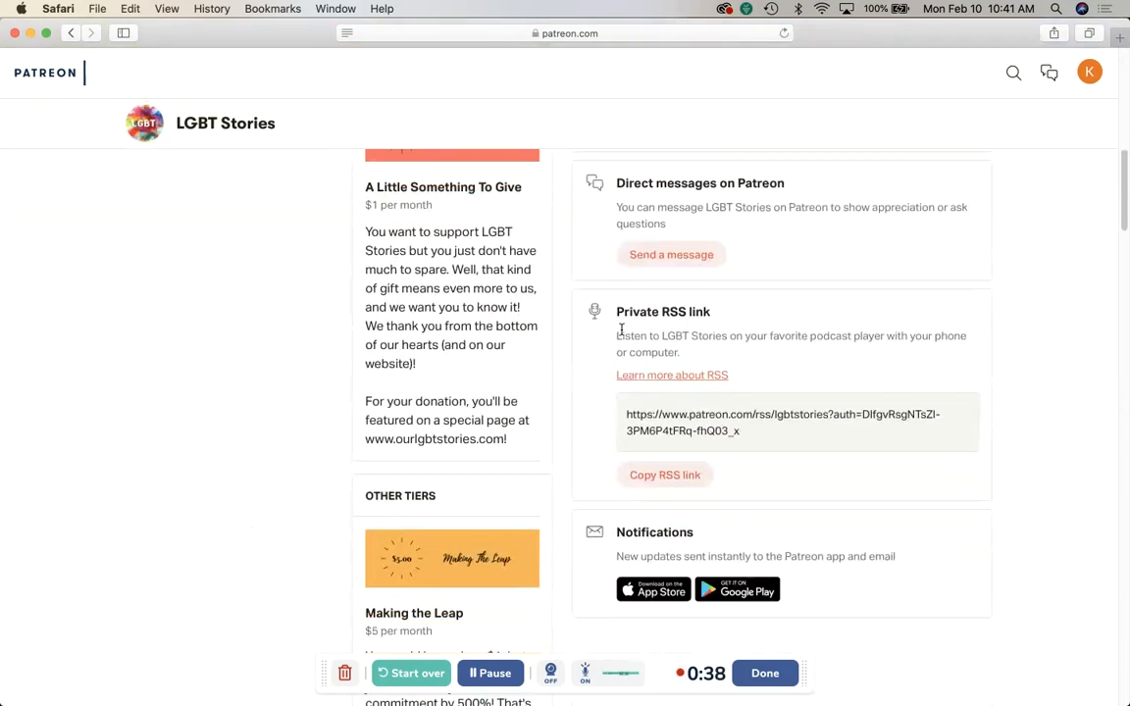